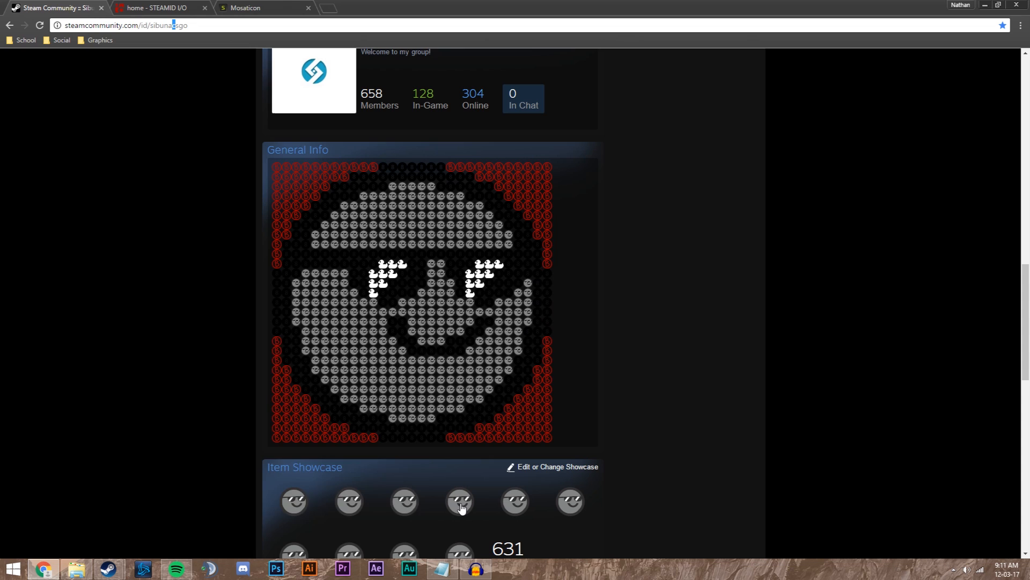
pyautogui.moveTo(462, 506)
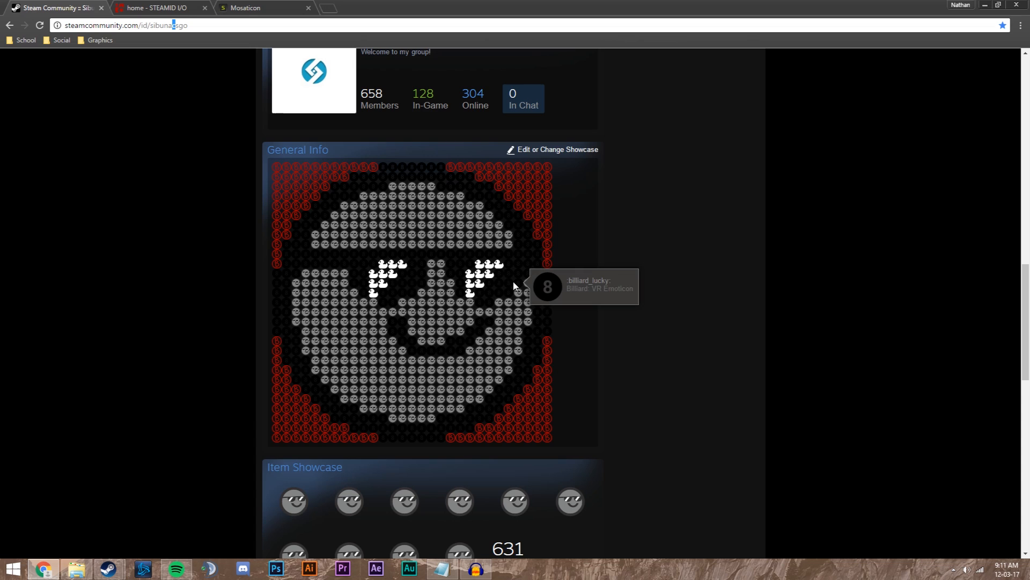
pyautogui.moveTo(423, 502)
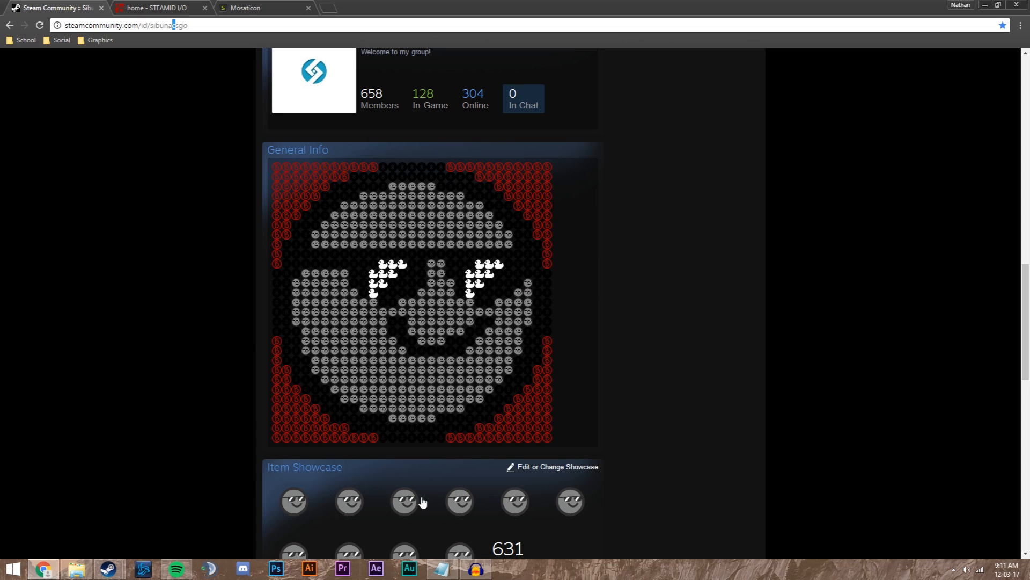
pyautogui.moveTo(274, 373)
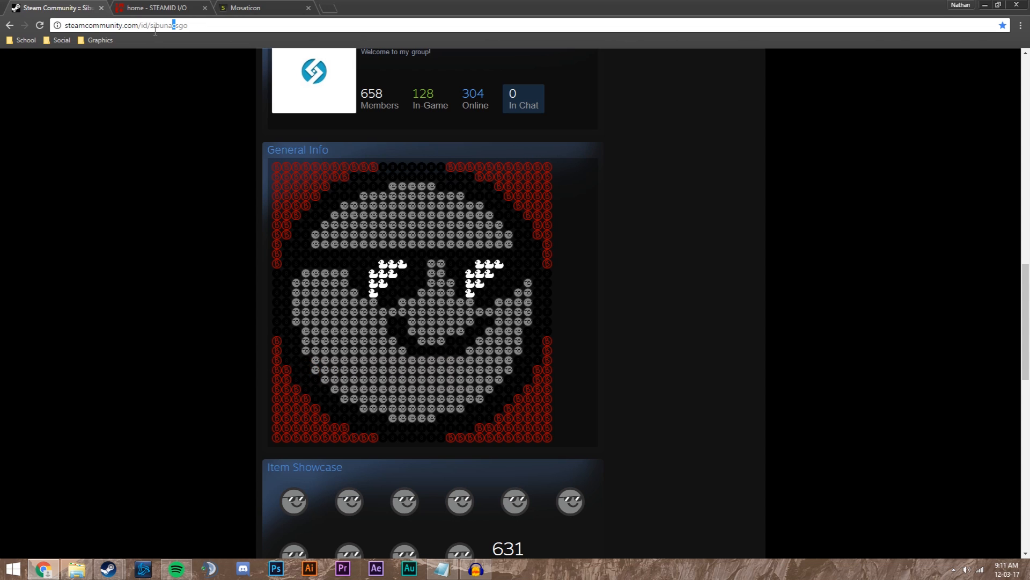
pyautogui.click(161, 8)
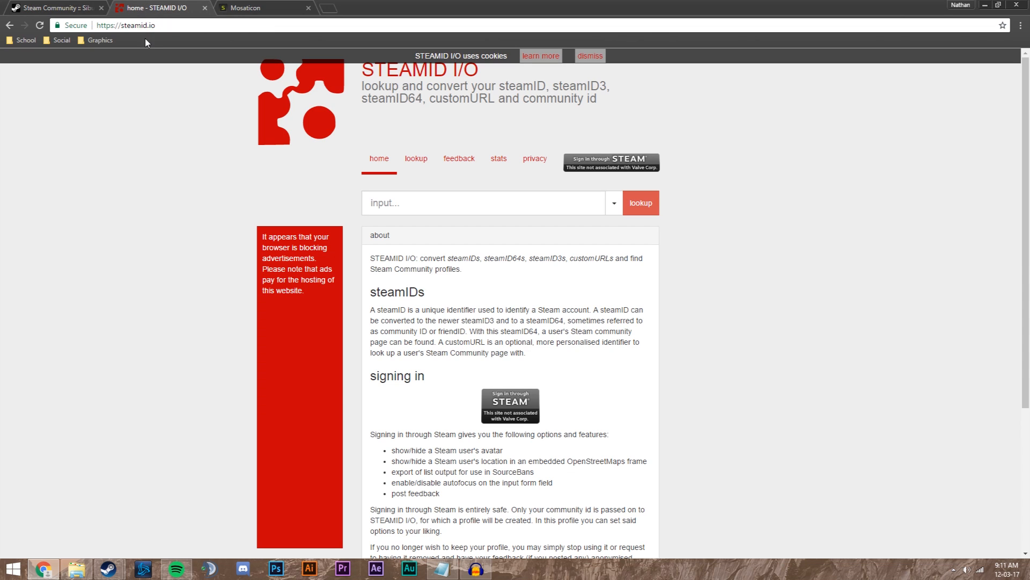
pyautogui.click(375, 203)
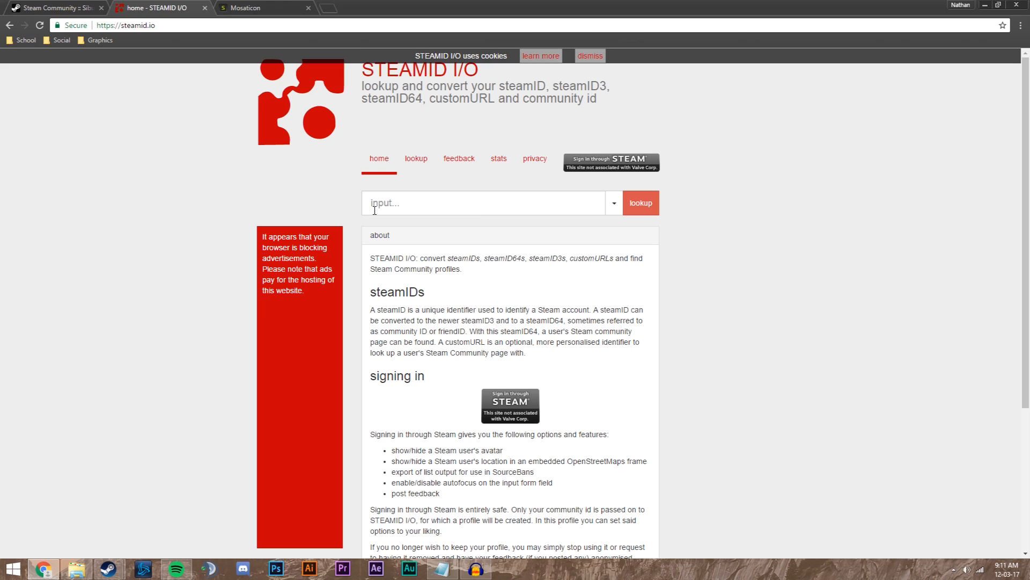
pyautogui.click(59, 8)
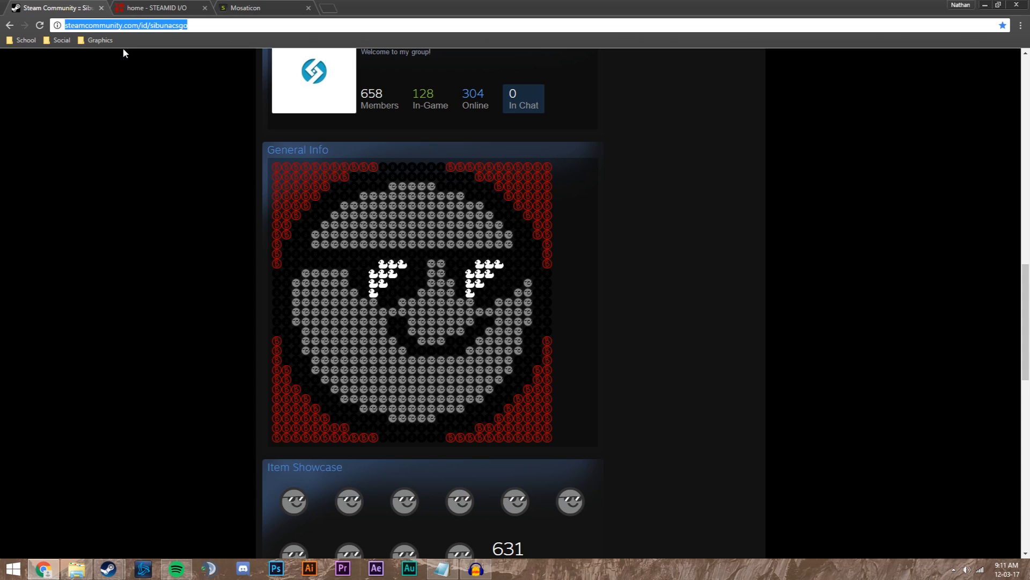
pyautogui.click(161, 7)
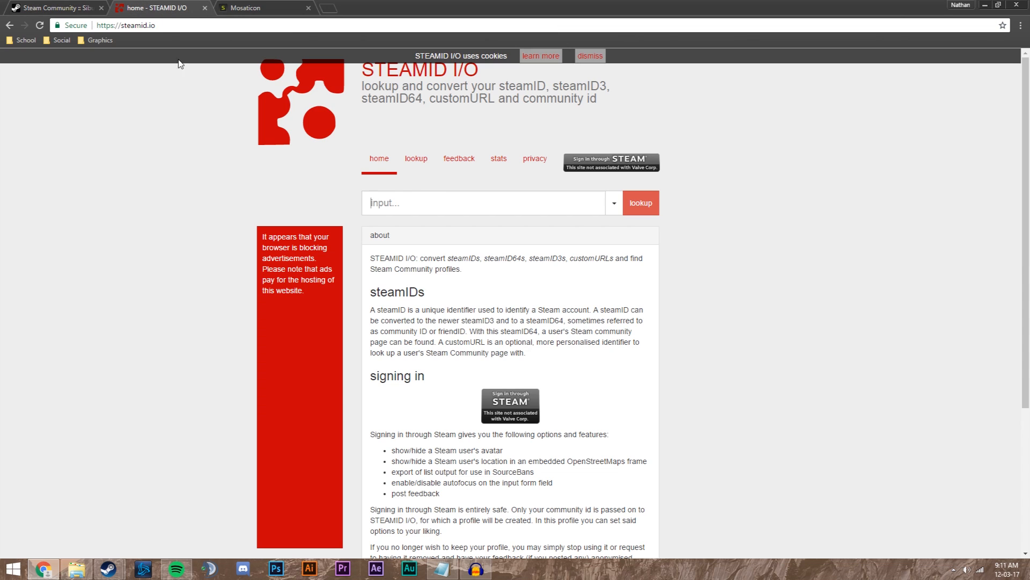
pyautogui.write('http://steamcommunity.com/id/sibunacsgo')
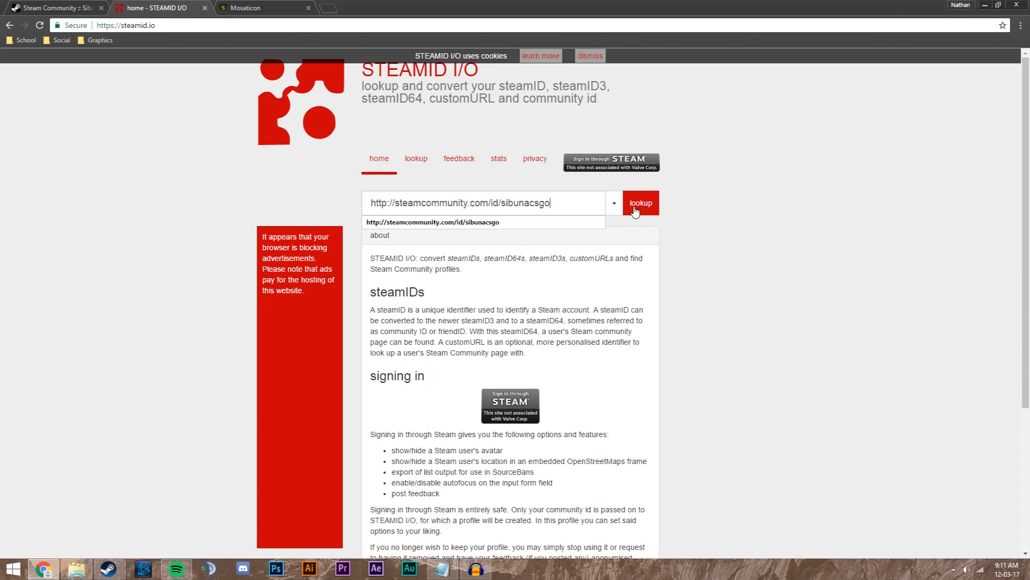
pyautogui.click(640, 202)
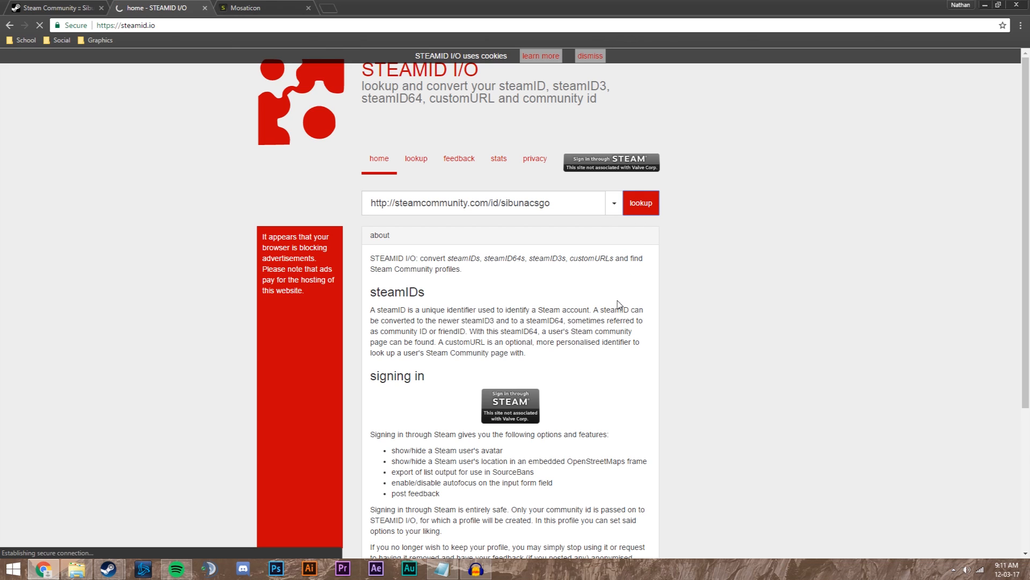
pyautogui.click(640, 202)
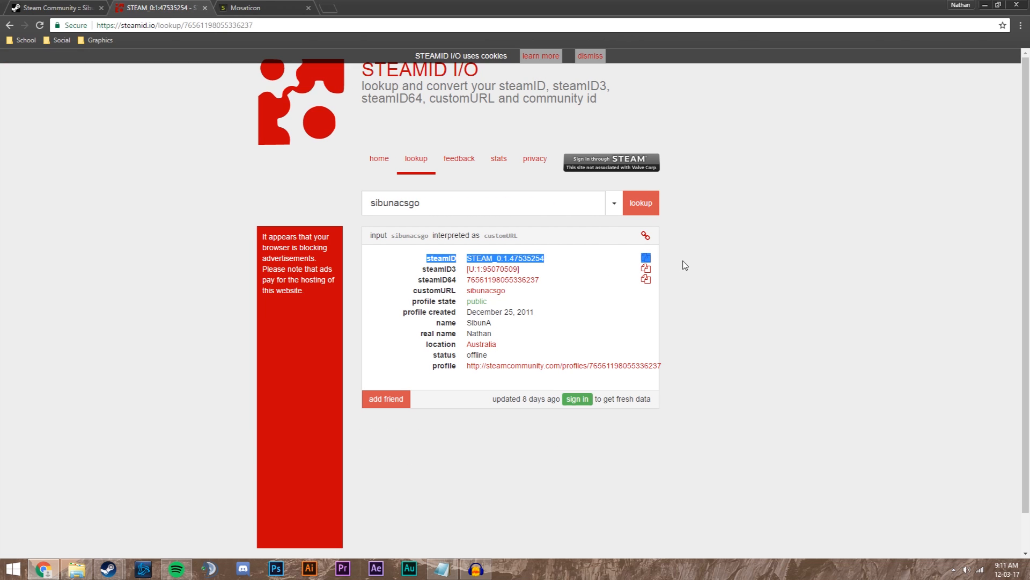
pyautogui.moveTo(645, 259)
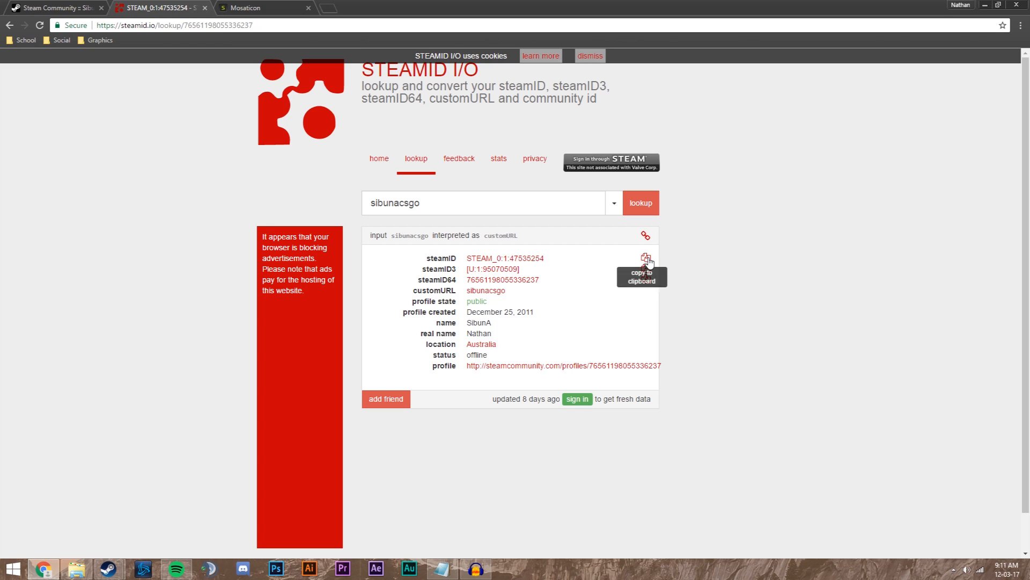
# Fetch the 91 emoticons owned by the pasted steamID in Mosaticon.
pyautogui.click(253, 7)
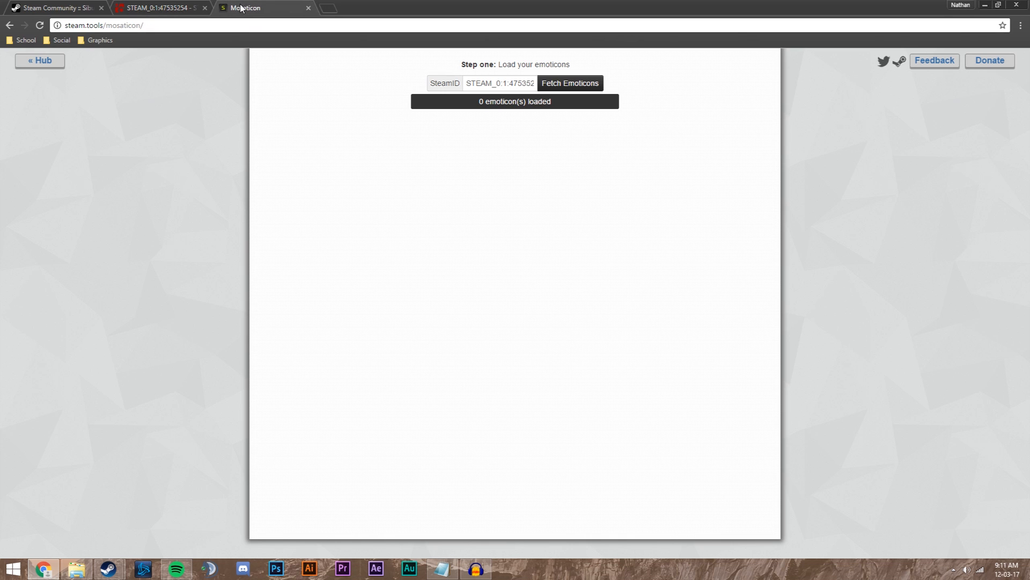
pyautogui.moveTo(167, 150)
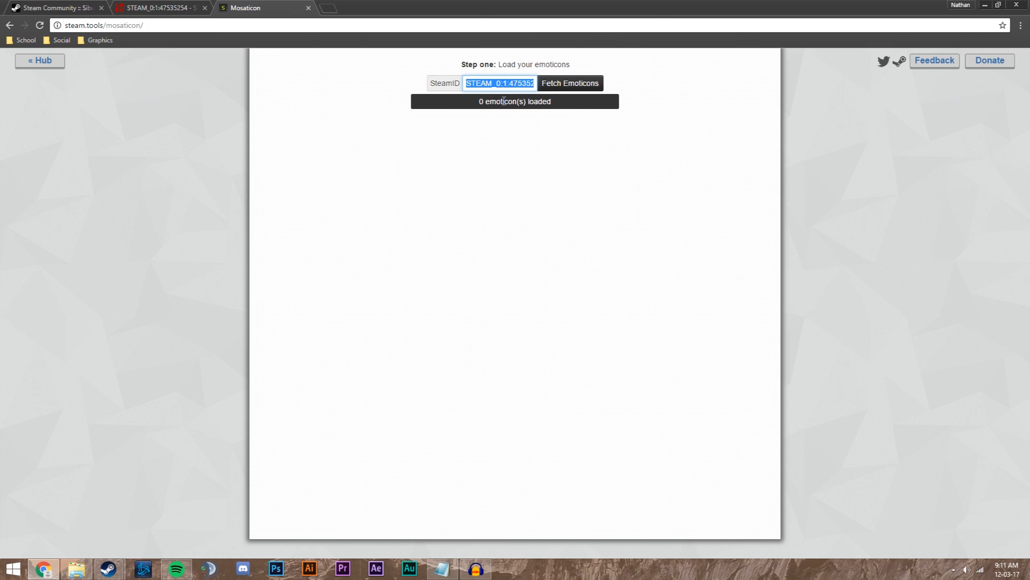
pyautogui.click(499, 84)
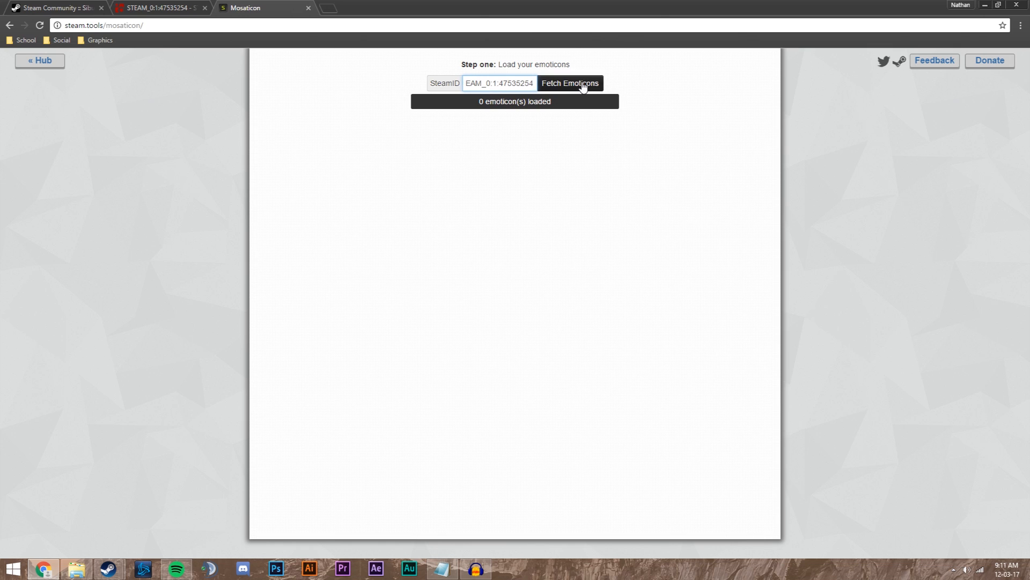
pyautogui.click(570, 84)
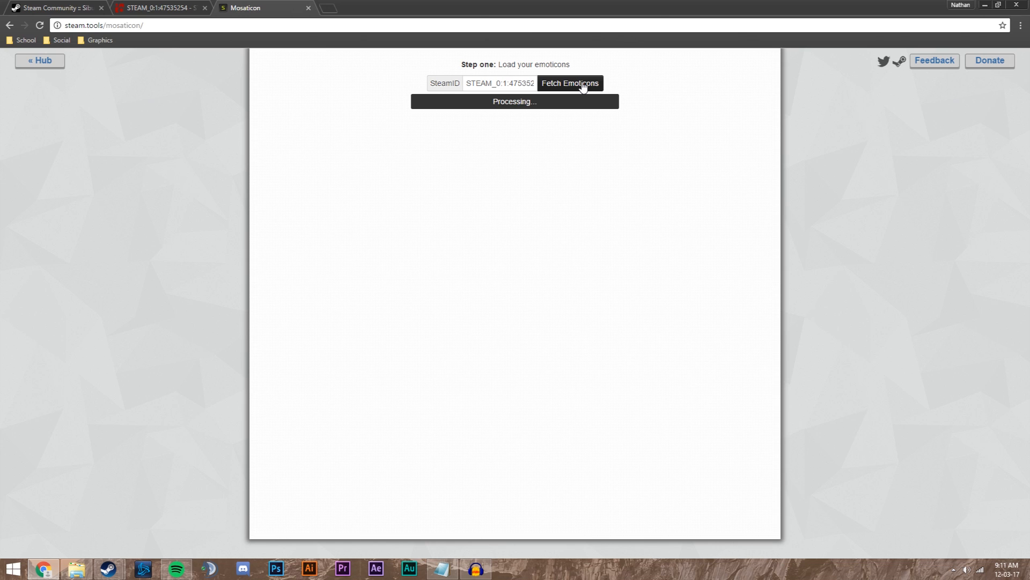
pyautogui.click(570, 84)
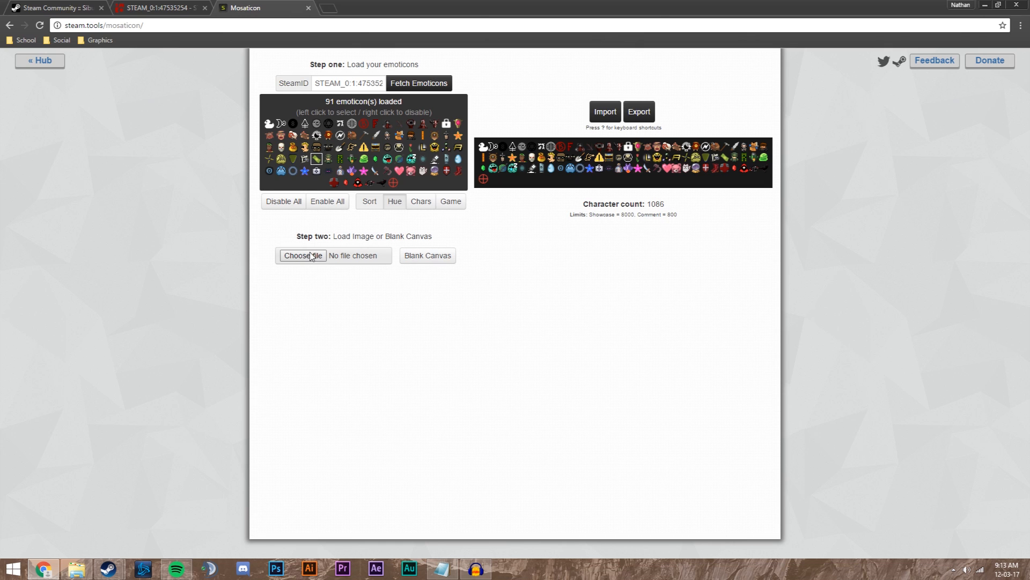
# Load b1_in_hd_by_tomajko-d7dz5iy.png from Downloads > B1 as the mosaic source image.
pyautogui.click(303, 255)
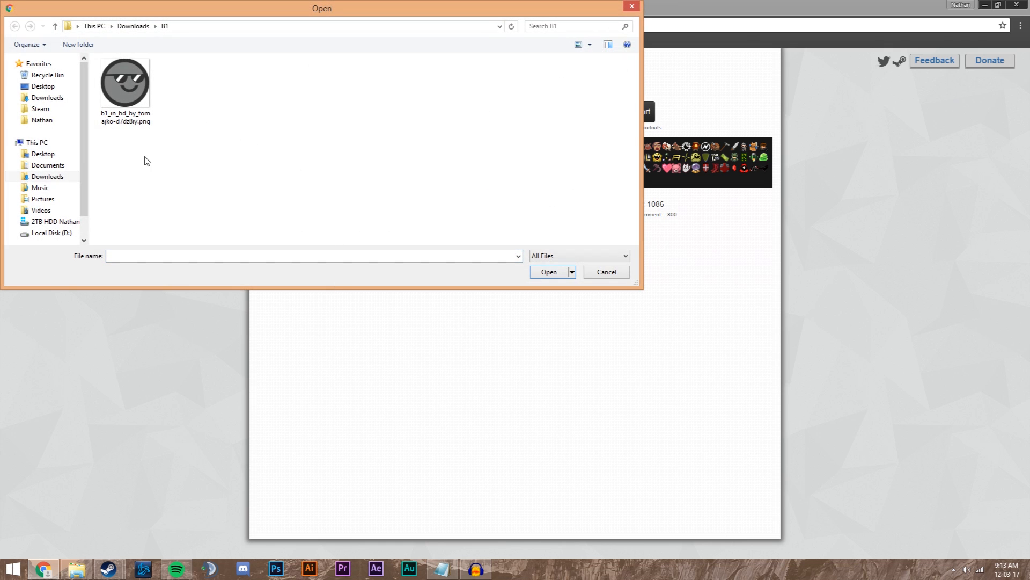
pyautogui.click(124, 82)
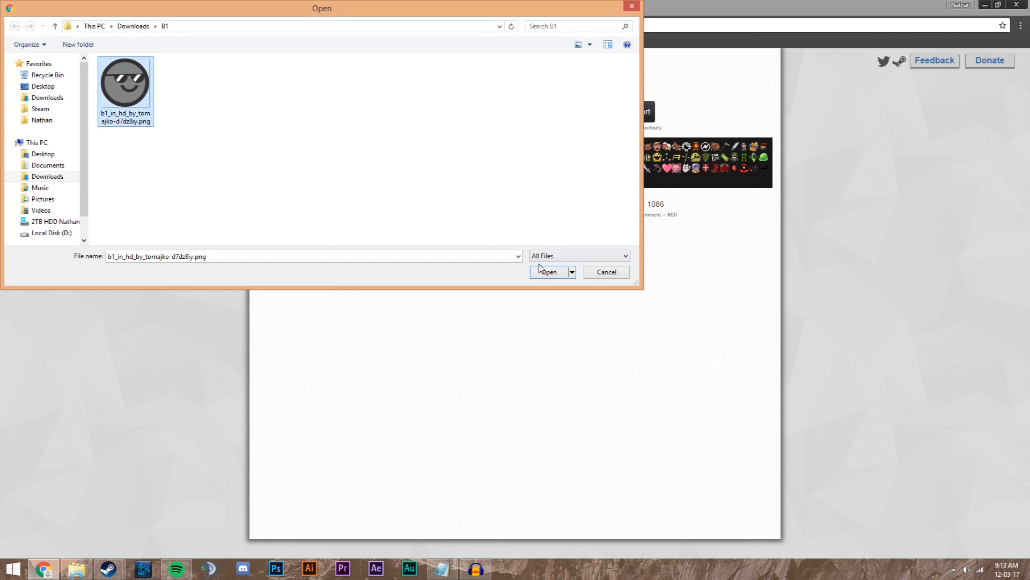
pyautogui.moveTo(322, 215)
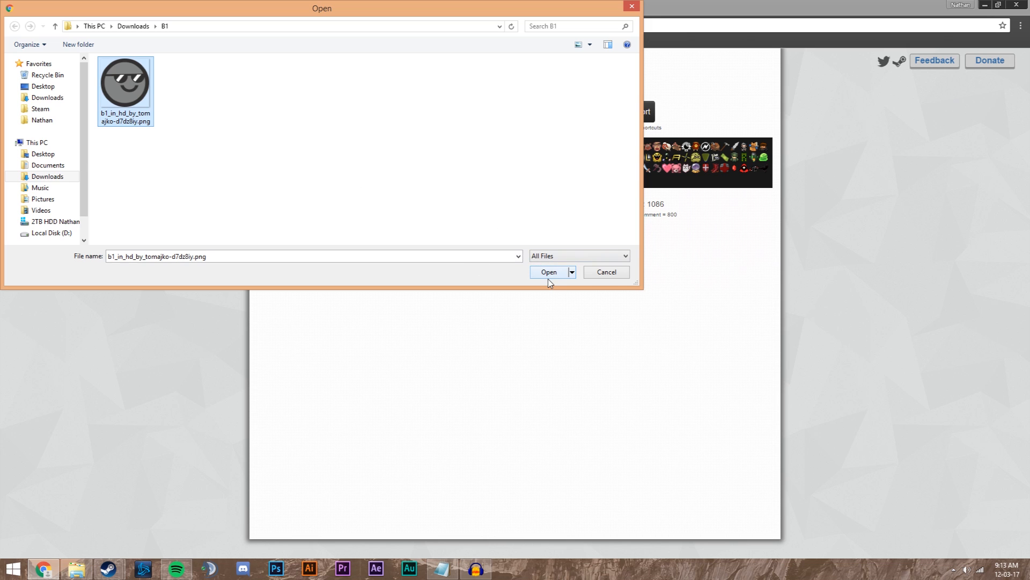
pyautogui.click(549, 271)
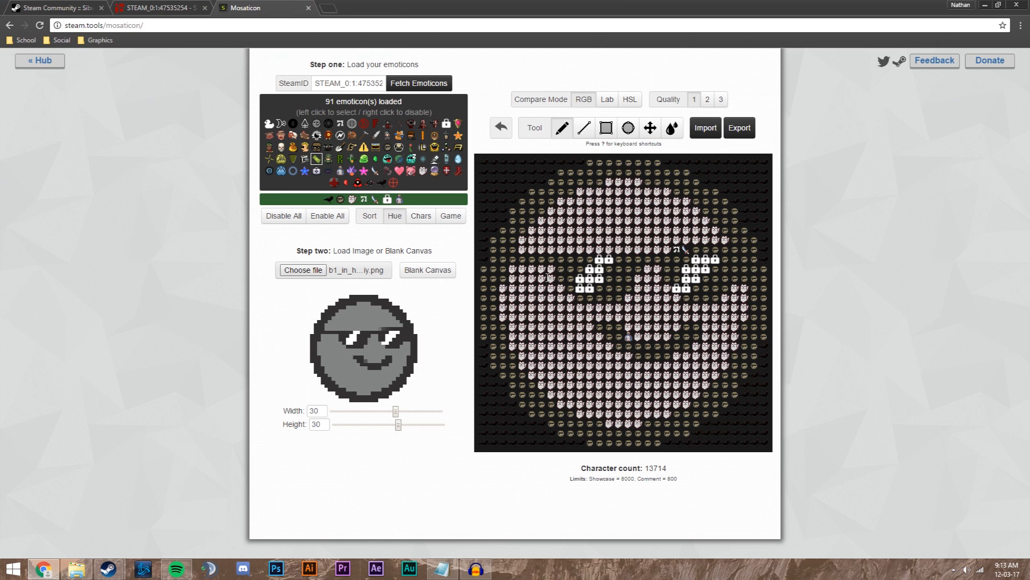
pyautogui.moveTo(758, 427)
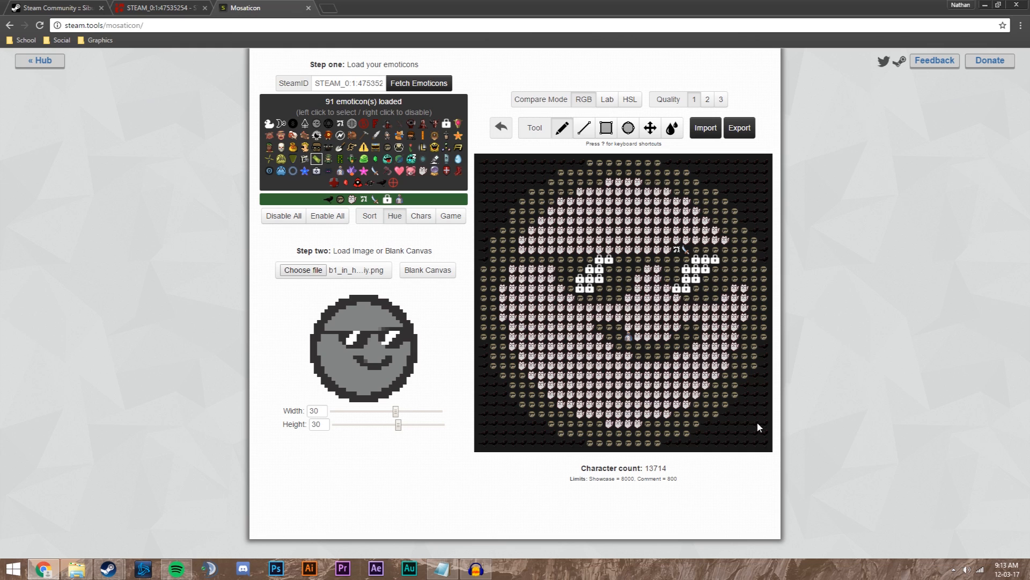
pyautogui.moveTo(462, 146)
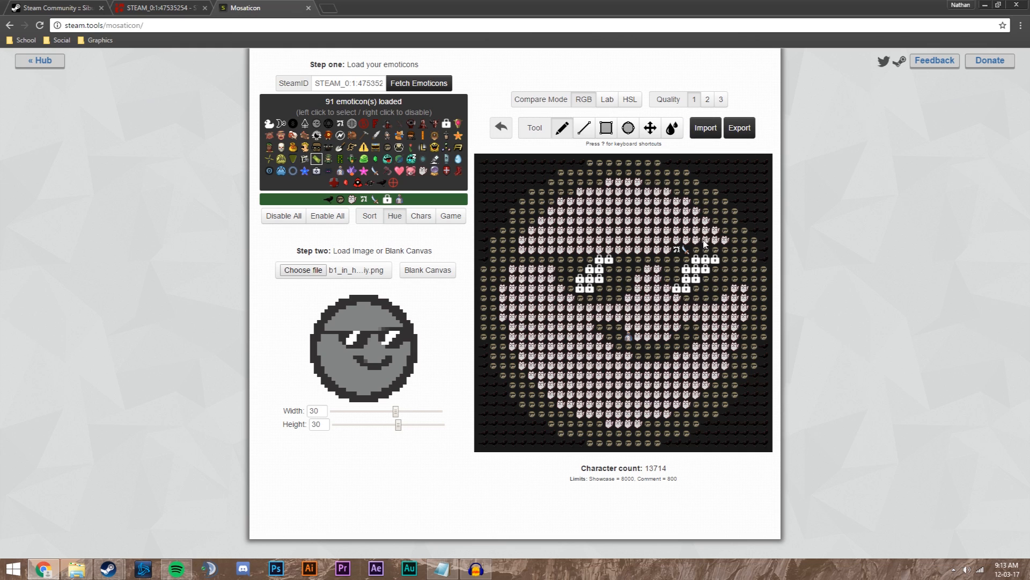
pyautogui.moveTo(684, 130)
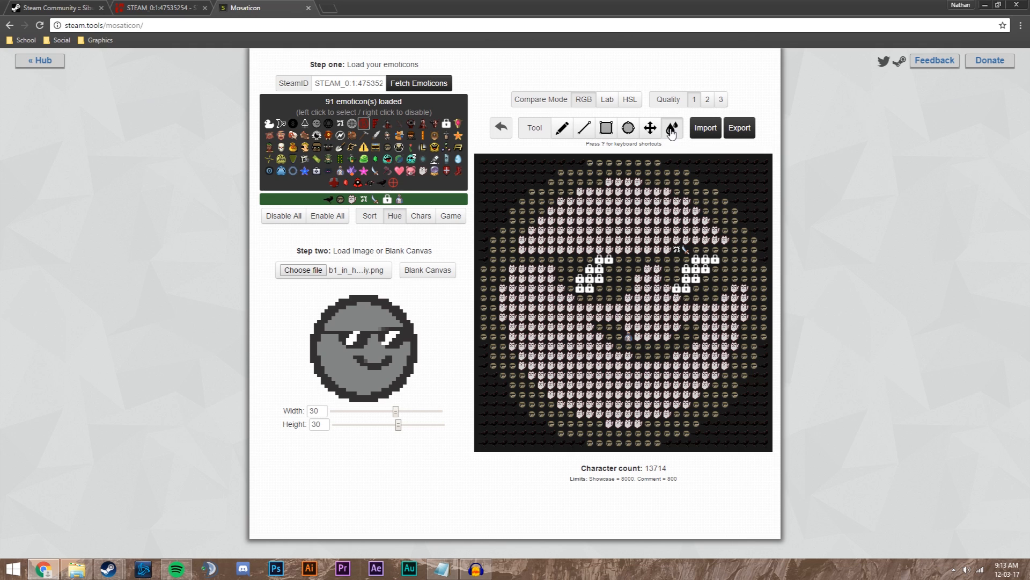
pyautogui.moveTo(511, 191)
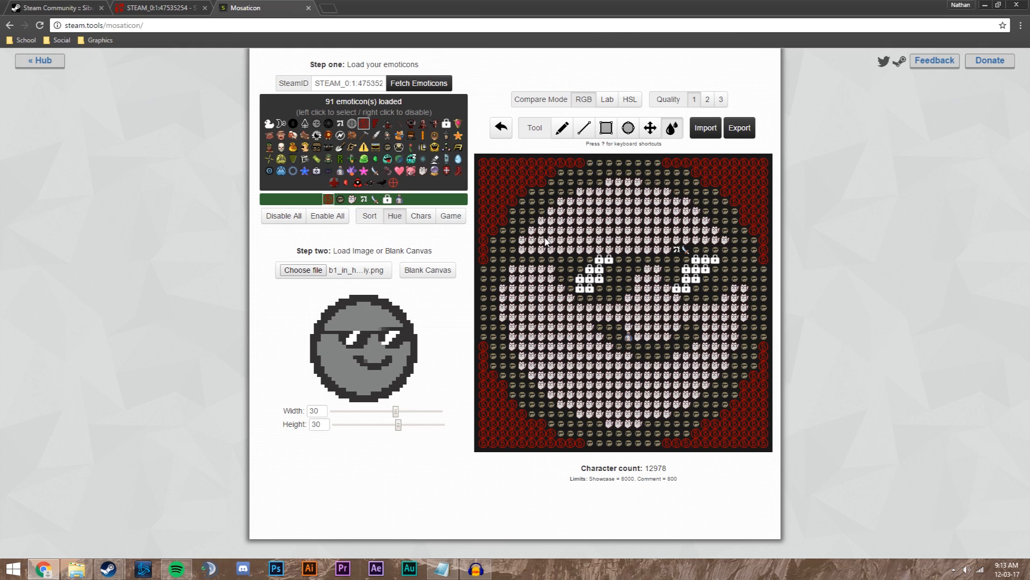
pyautogui.moveTo(395, 216)
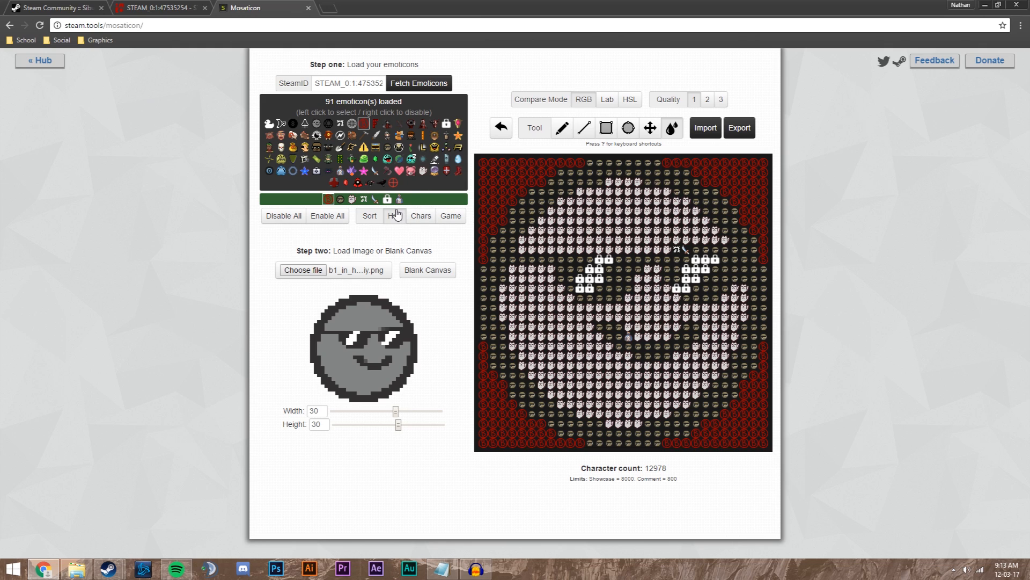
pyautogui.moveTo(582, 223)
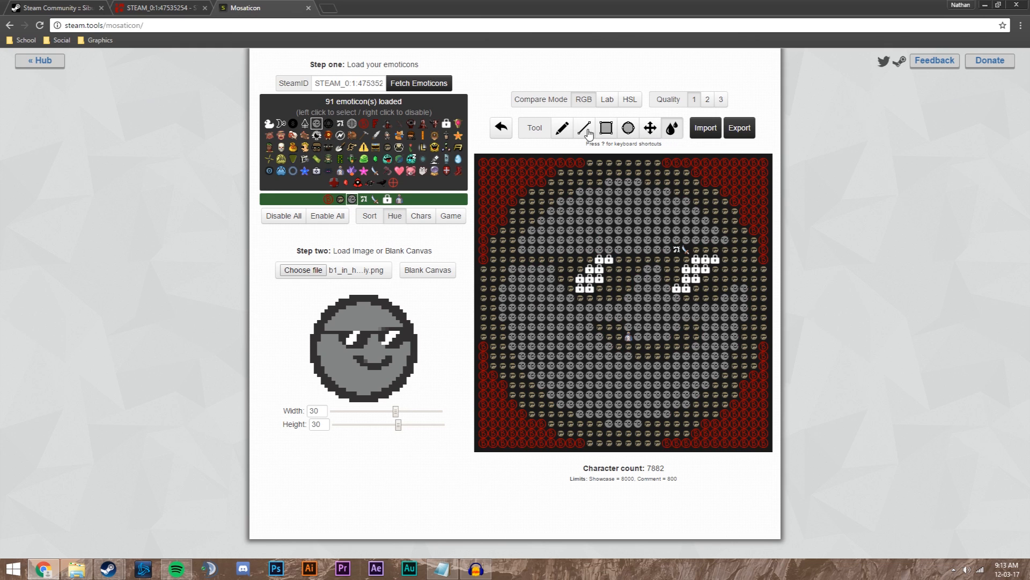
# Paint the mosaic corners red and swap face emoticons, bringing the character count to 7841.
pyautogui.click(561, 128)
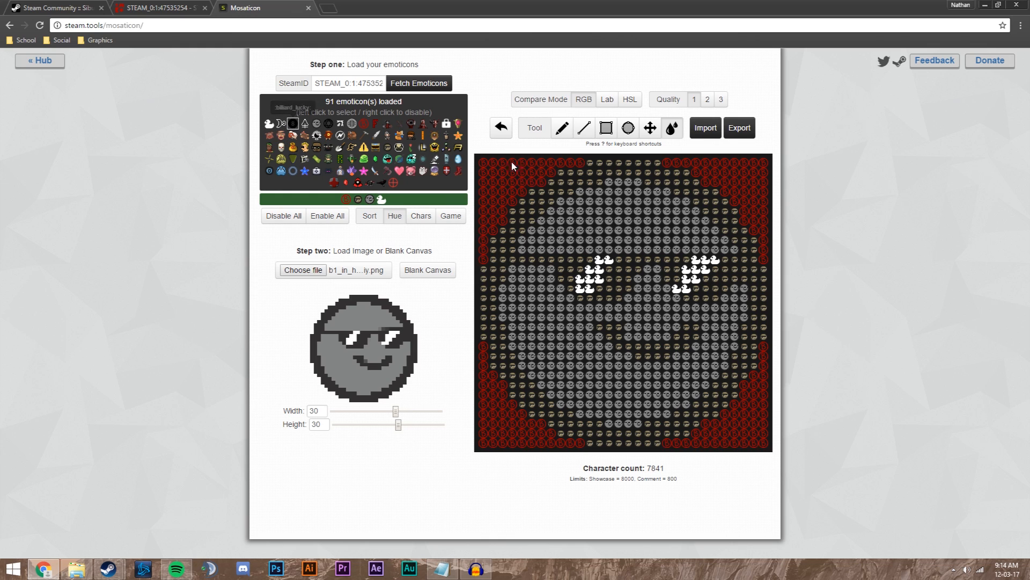
pyautogui.moveTo(596, 179)
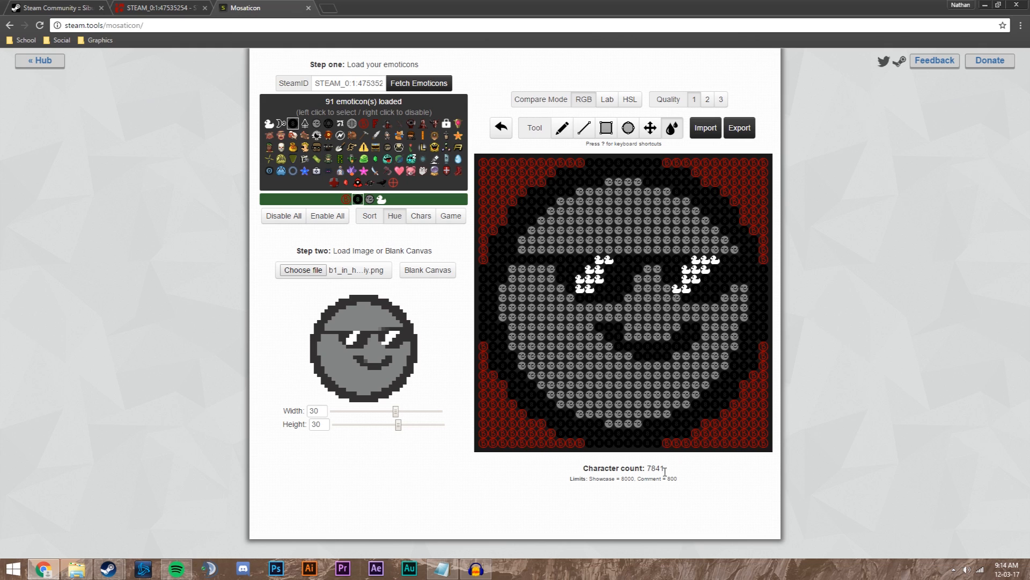
pyautogui.moveTo(636, 481)
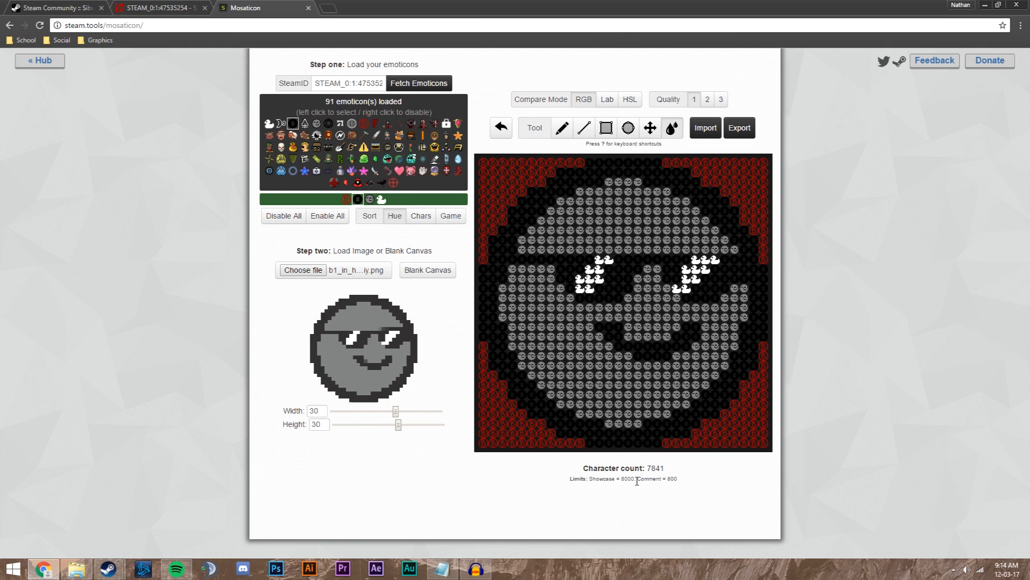
pyautogui.moveTo(628, 489)
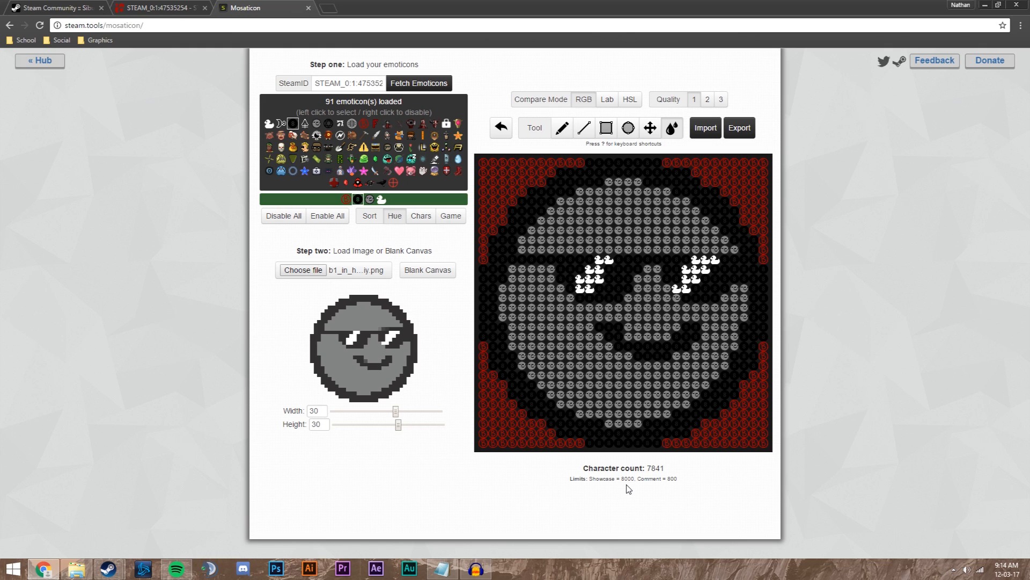
pyautogui.moveTo(628, 451)
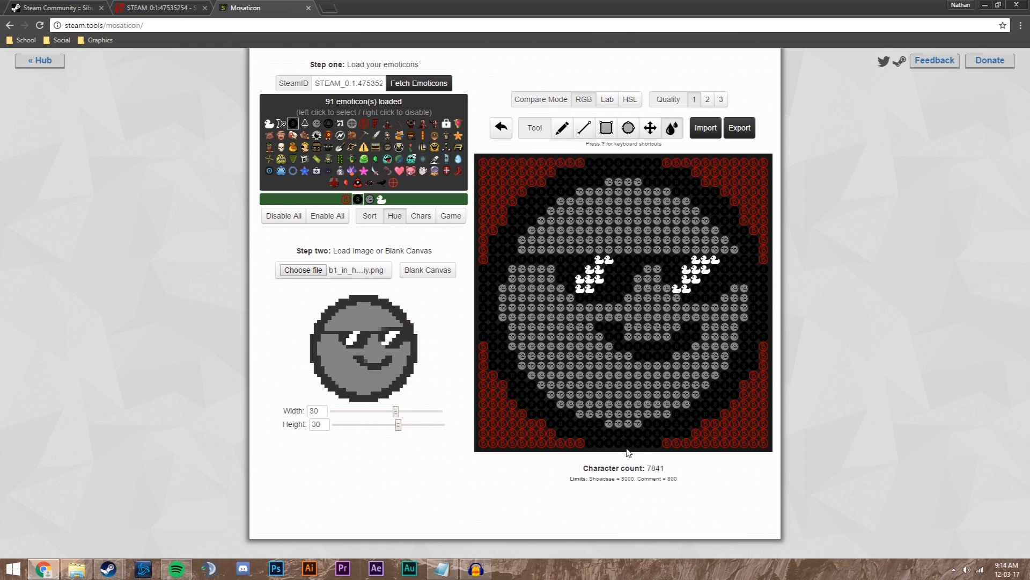
pyautogui.moveTo(698, 202)
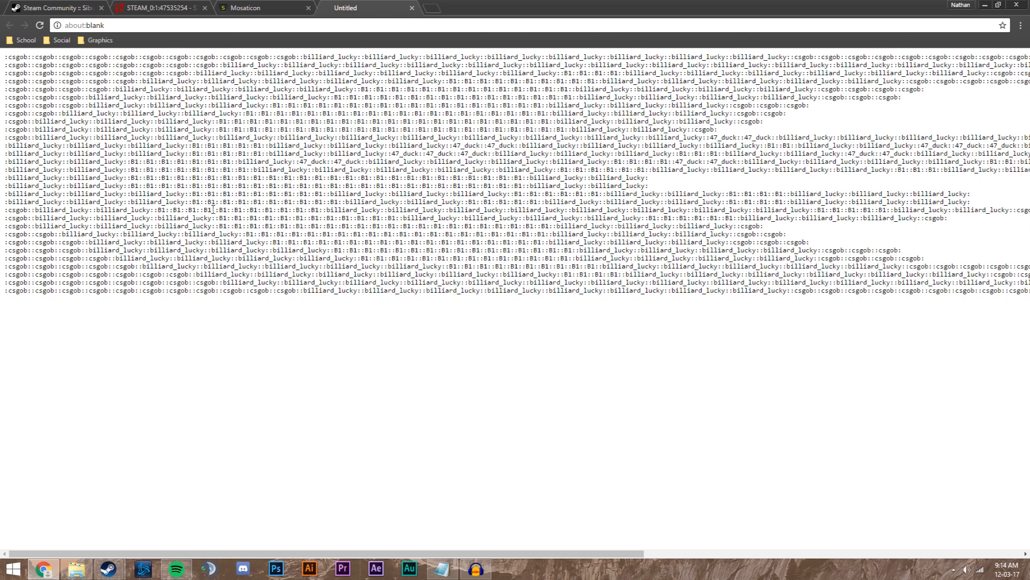
# Select all of the exported emoticon code in the new Chrome tab.
pyautogui.press('ctrl+a')
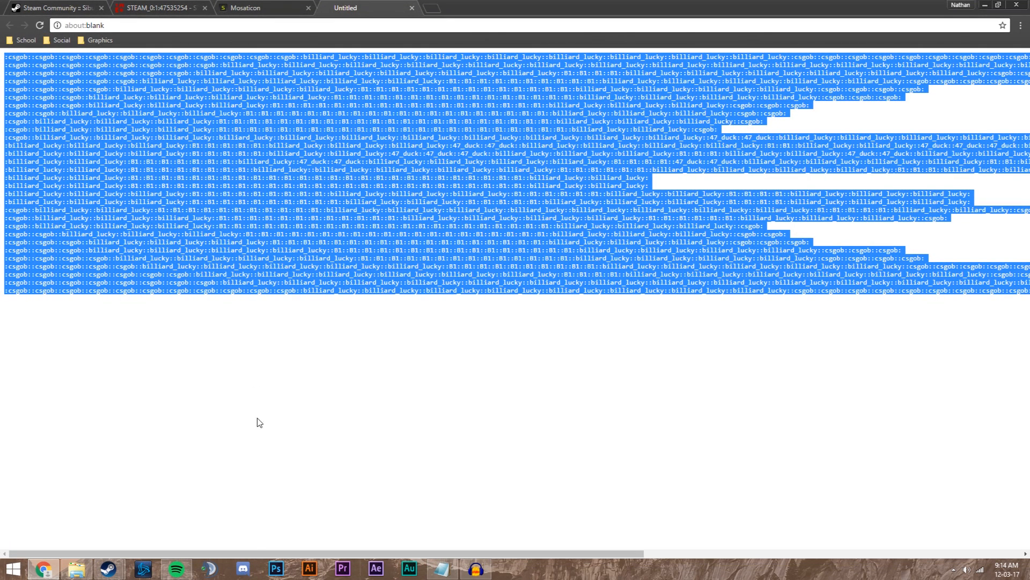
# Paste the mosaic code into the profile's Custom Info Box and save the profile changes.
pyautogui.click(48, 5)
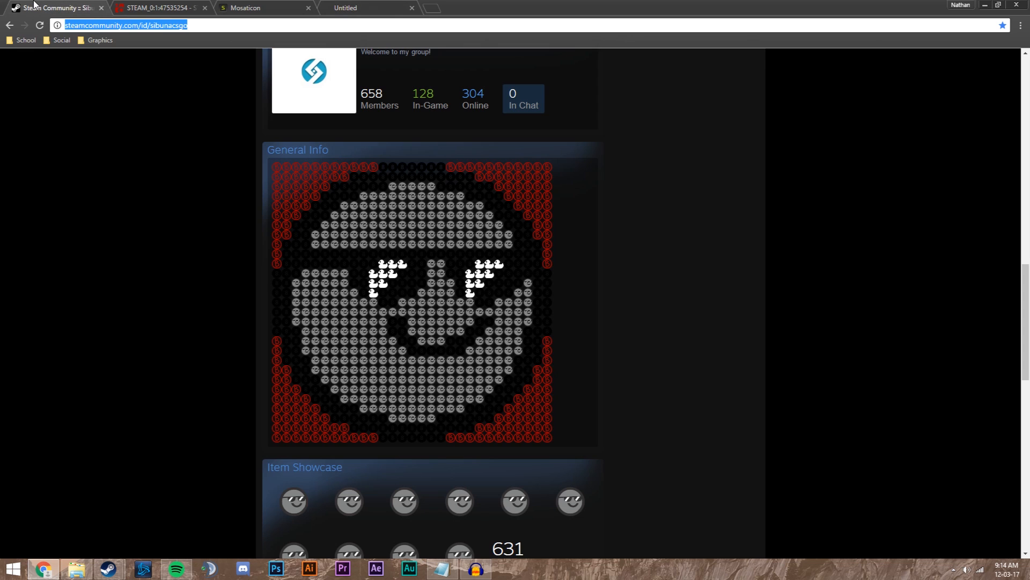
pyautogui.scroll(3)
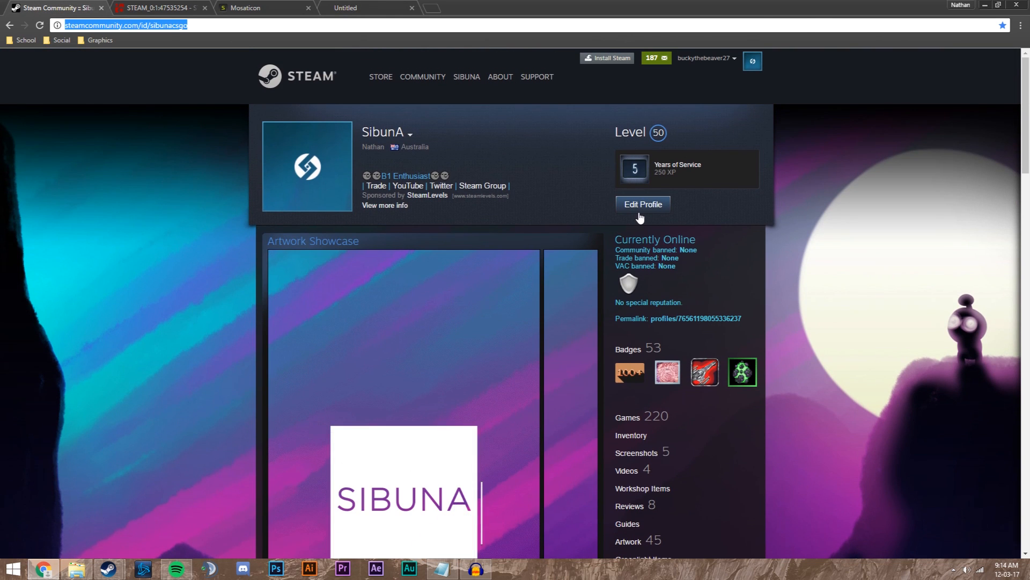
pyautogui.click(643, 204)
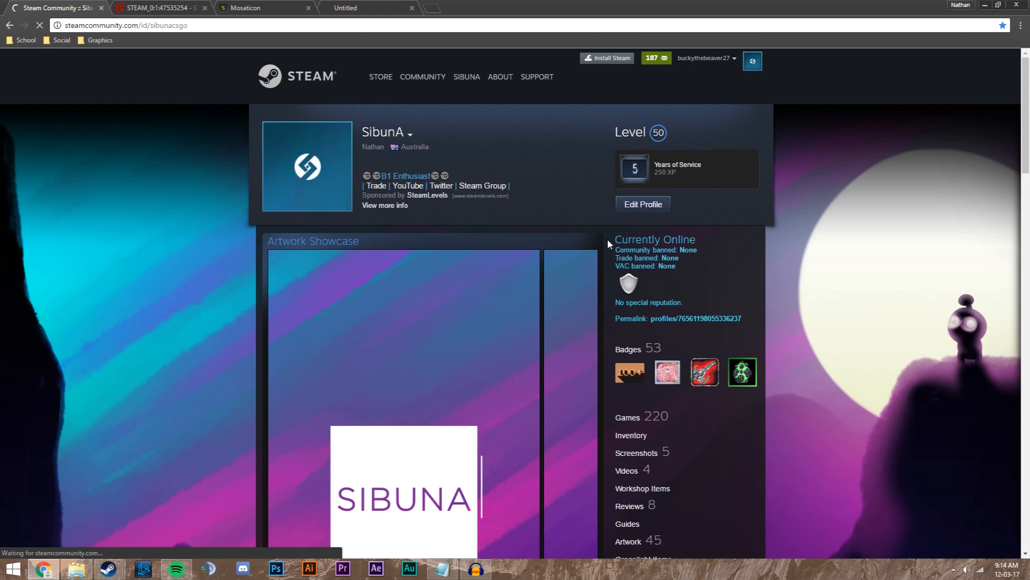
pyautogui.click(643, 204)
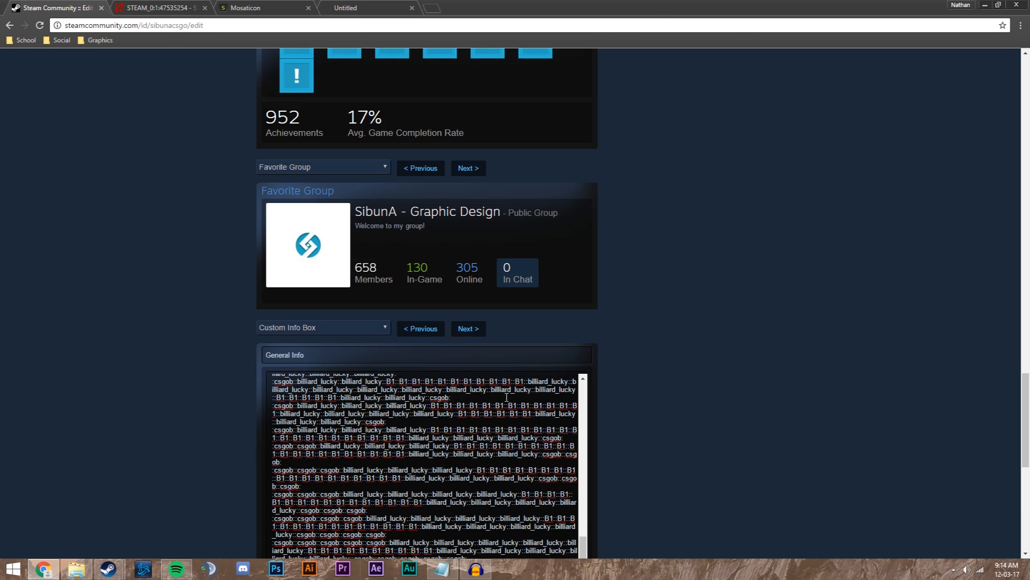
pyautogui.click(560, 444)
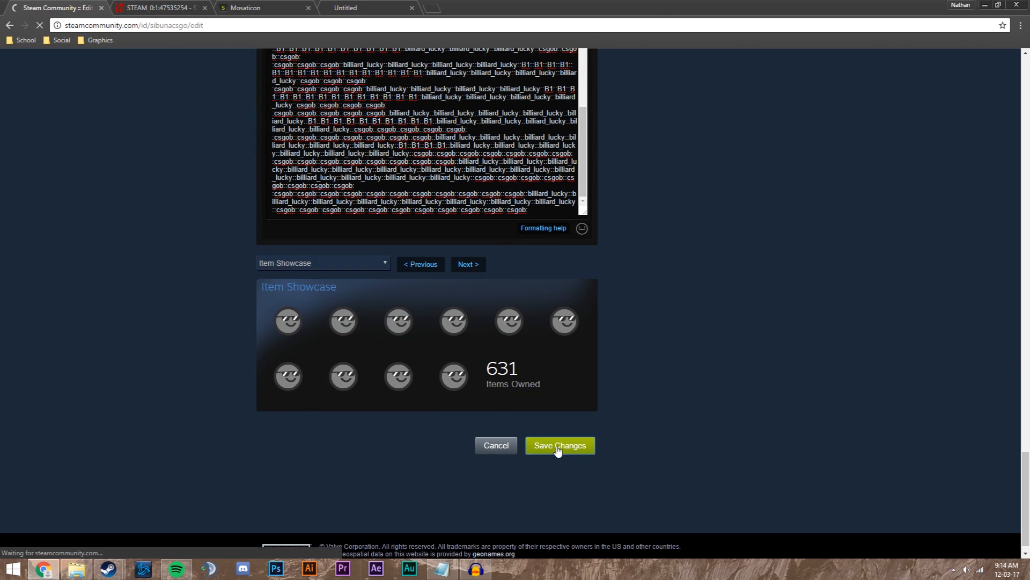
pyautogui.click(560, 445)
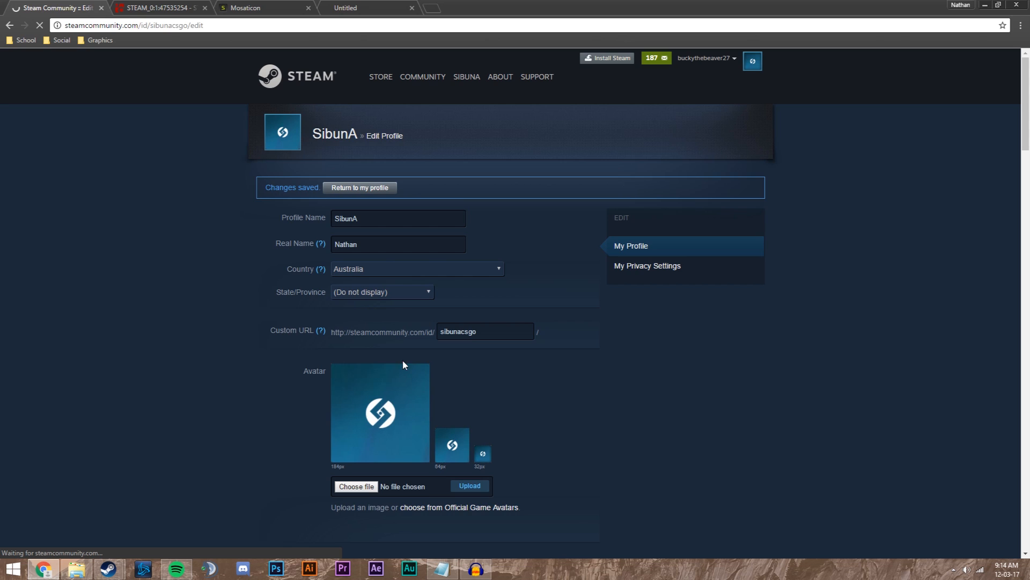
# Return to the profile to view the B1 sunglasses mosaic in the General Info box.
pyautogui.click(360, 187)
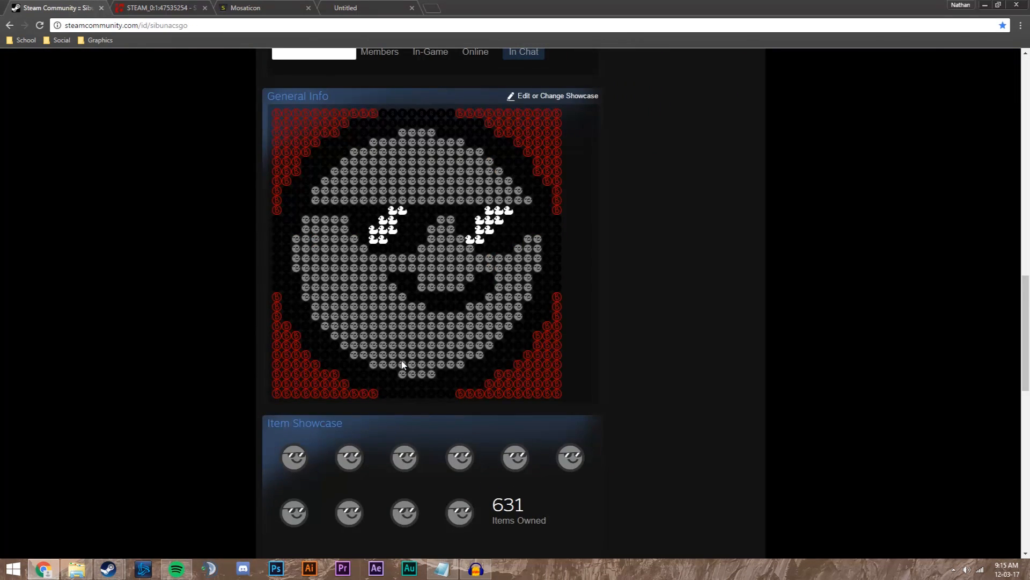
pyautogui.moveTo(404, 366)
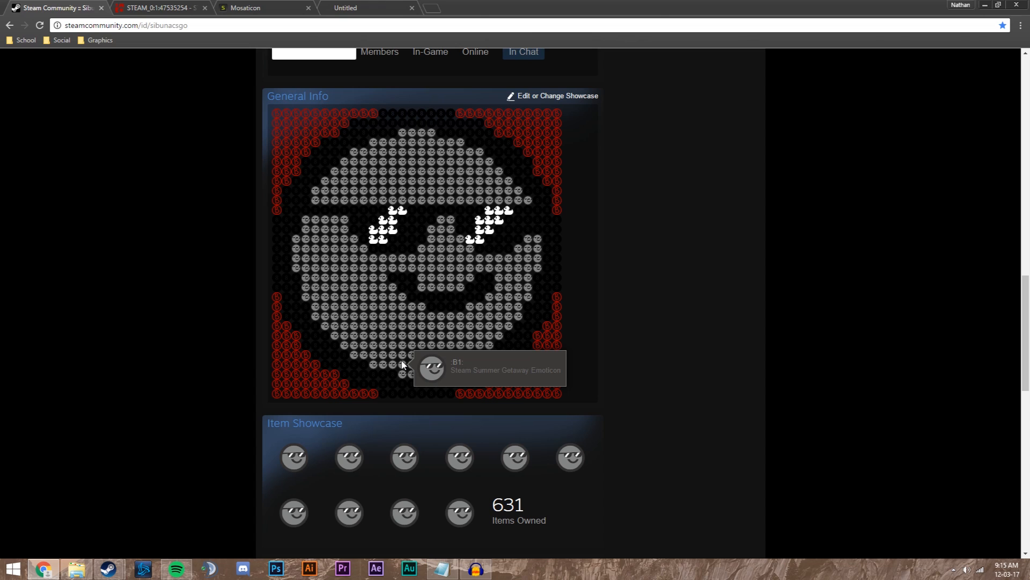
pyautogui.moveTo(281, 319)
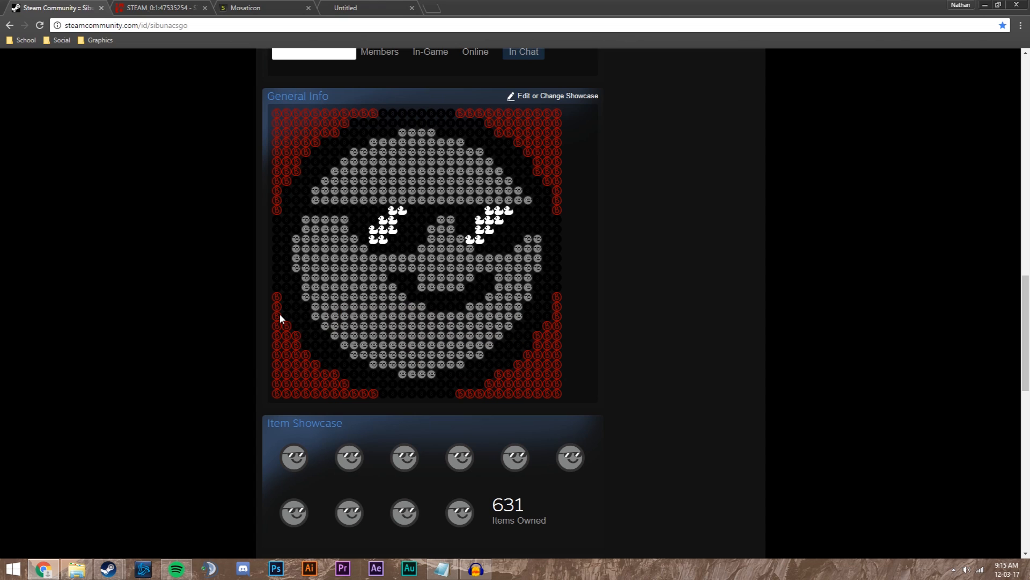
pyautogui.moveTo(282, 319)
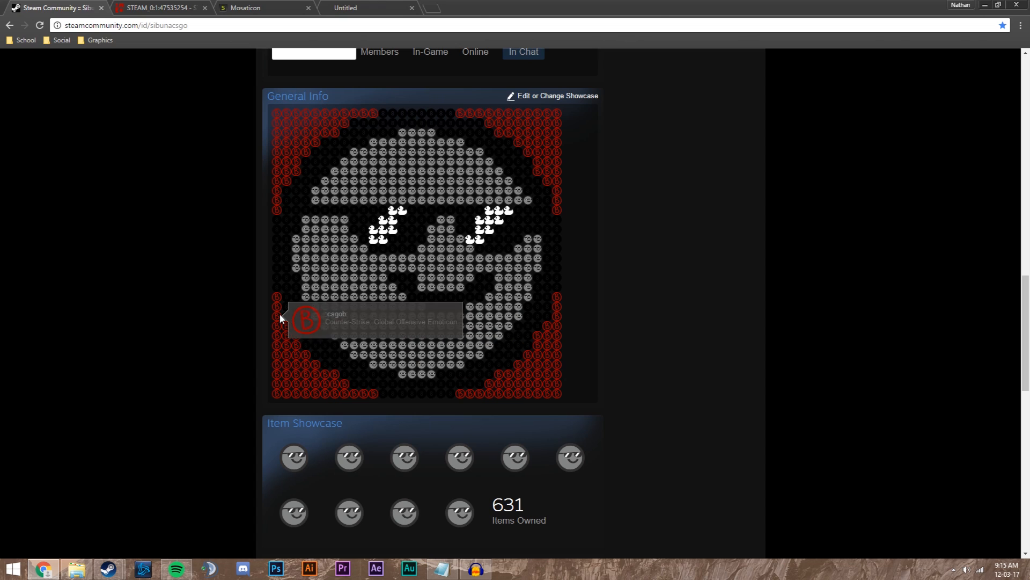